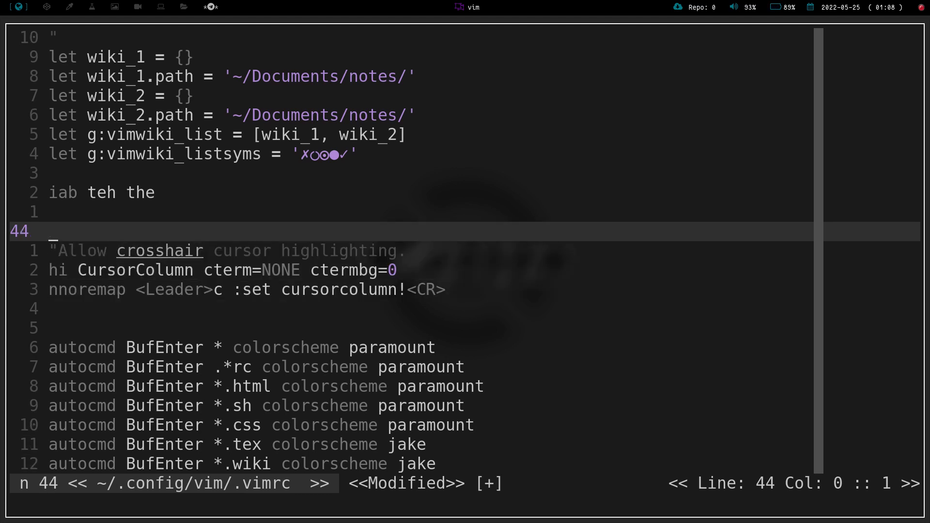
# Step through the crosshair comment, cursorcolumn toggle mapping and the *.html/*.sh autocmd lines
pyautogui.press('j')
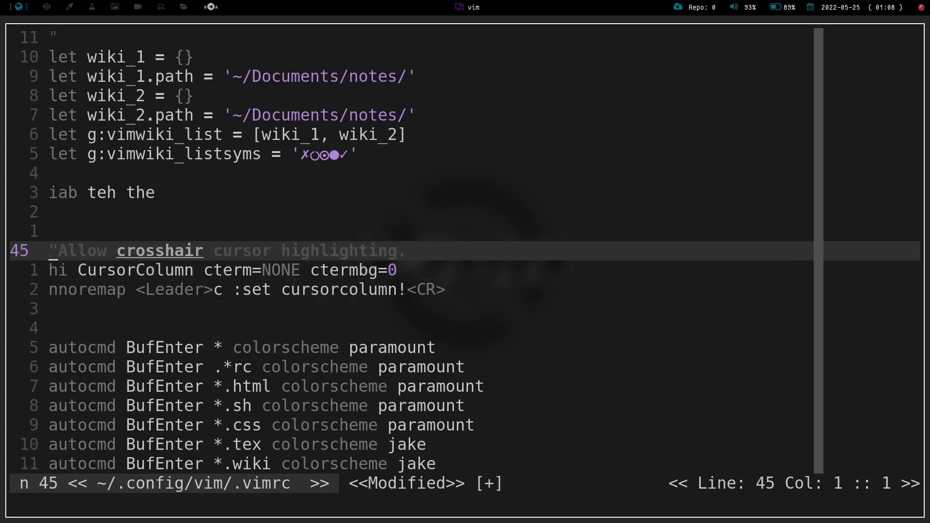
pyautogui.press('j')
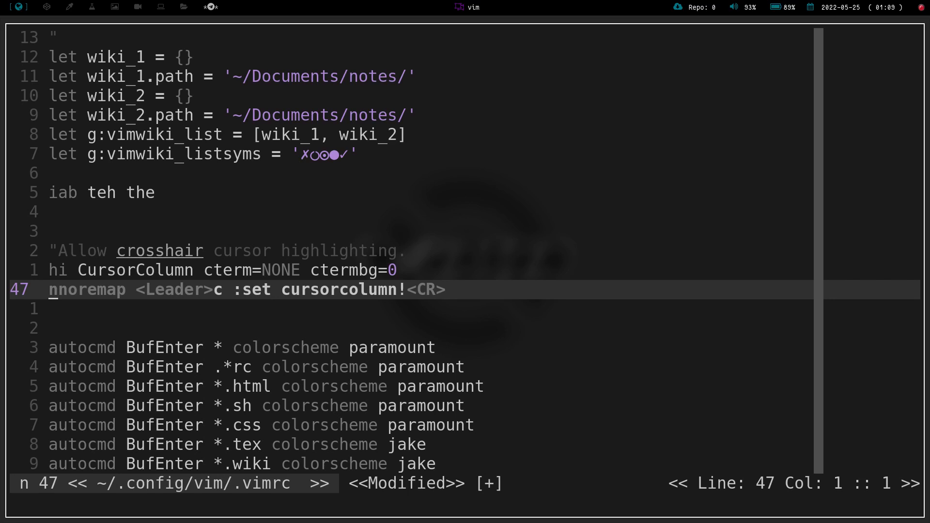
pyautogui.press('k')
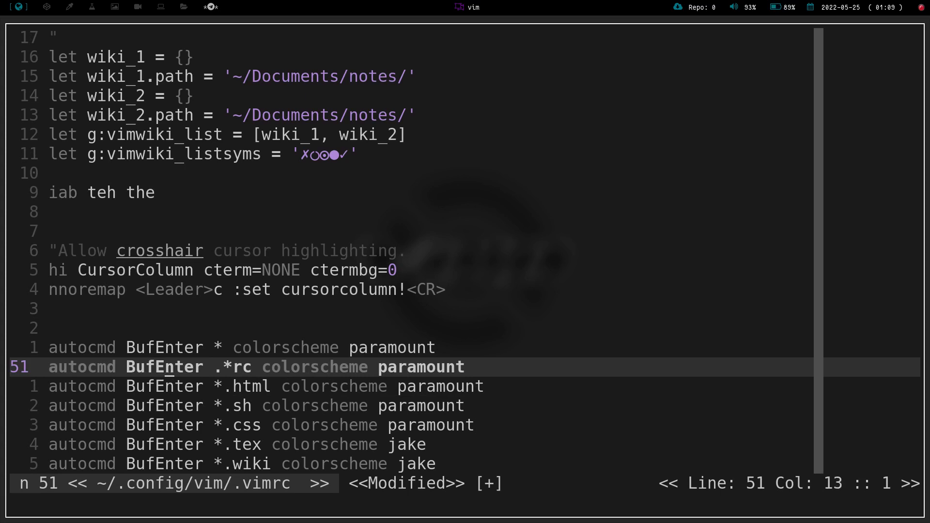
pyautogui.press('l')
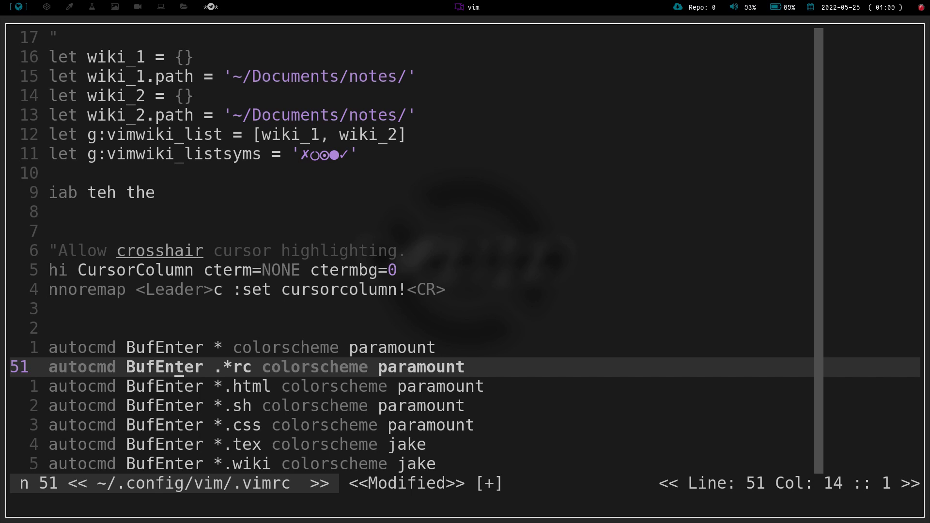
pyautogui.press('j')
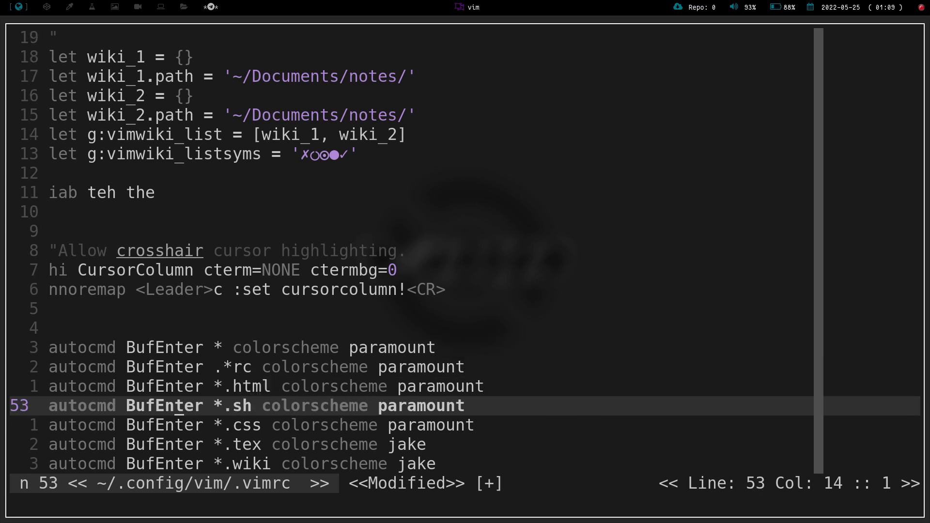
pyautogui.press('k')
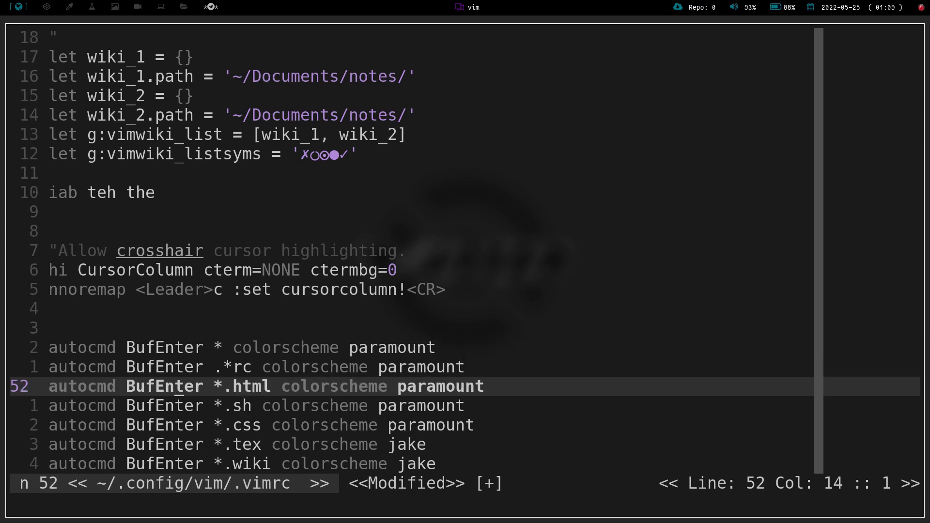
pyautogui.press('k')
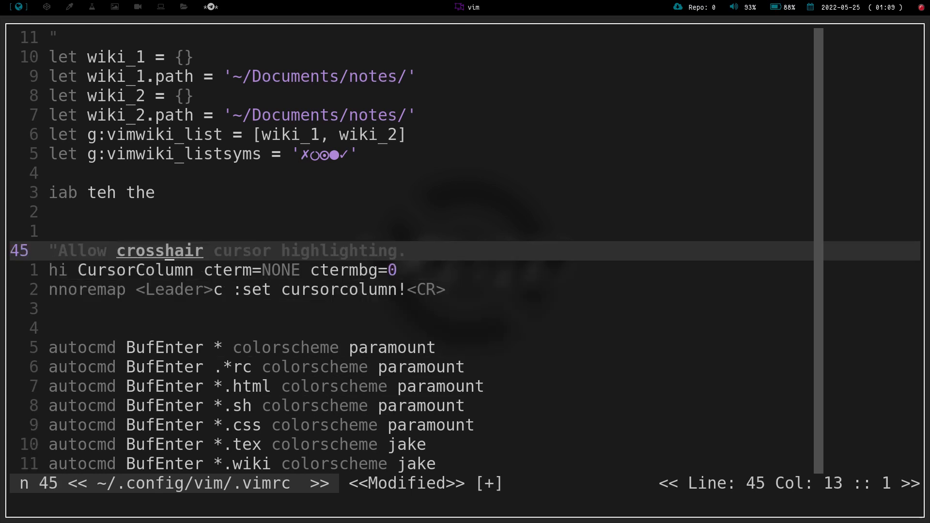
pyautogui.moveTo(196, 284)
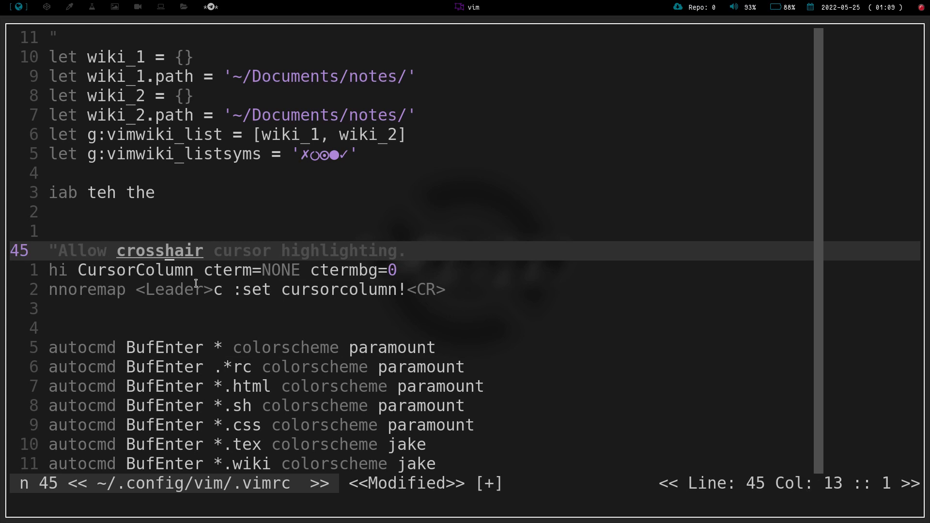
pyautogui.moveTo(365, 277)
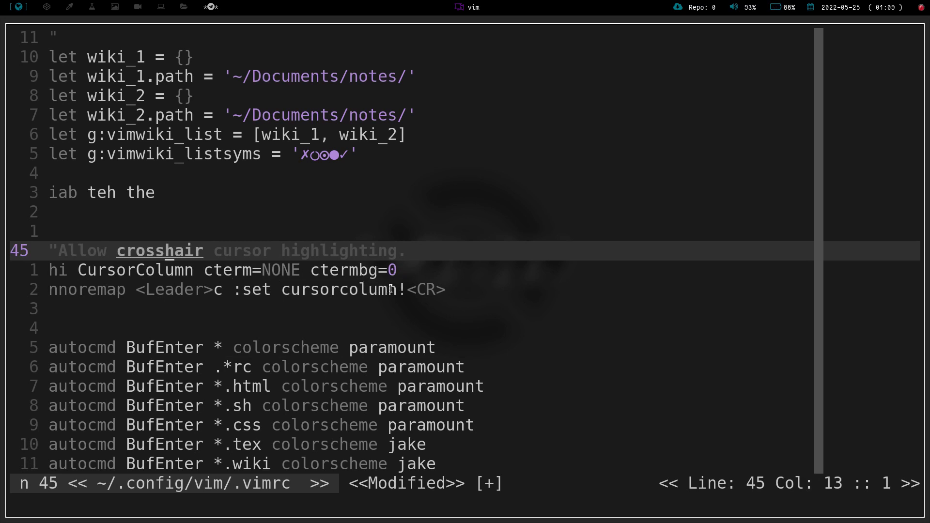
pyautogui.moveTo(97, 305)
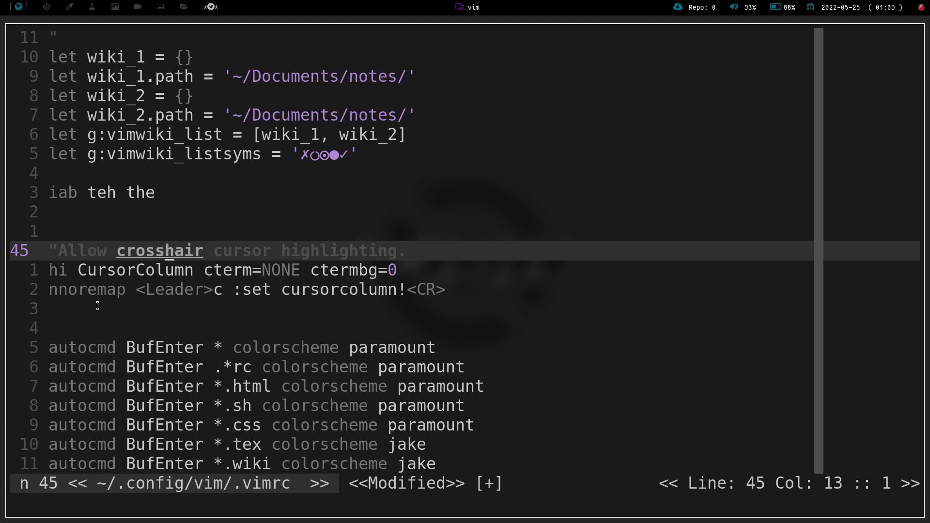
pyautogui.moveTo(242, 307)
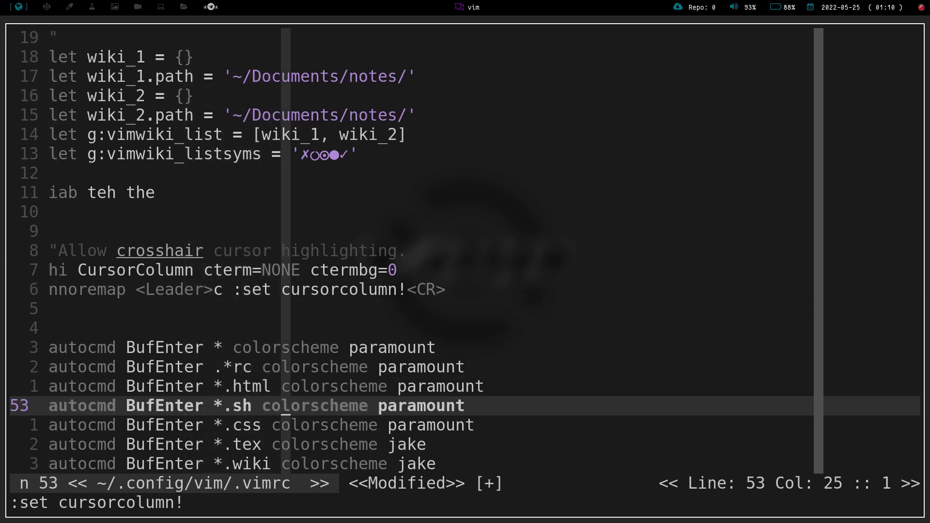
# Move upward with the crosshair column highlight showing, ending back at the *.sh autocmd line
pyautogui.press('k')
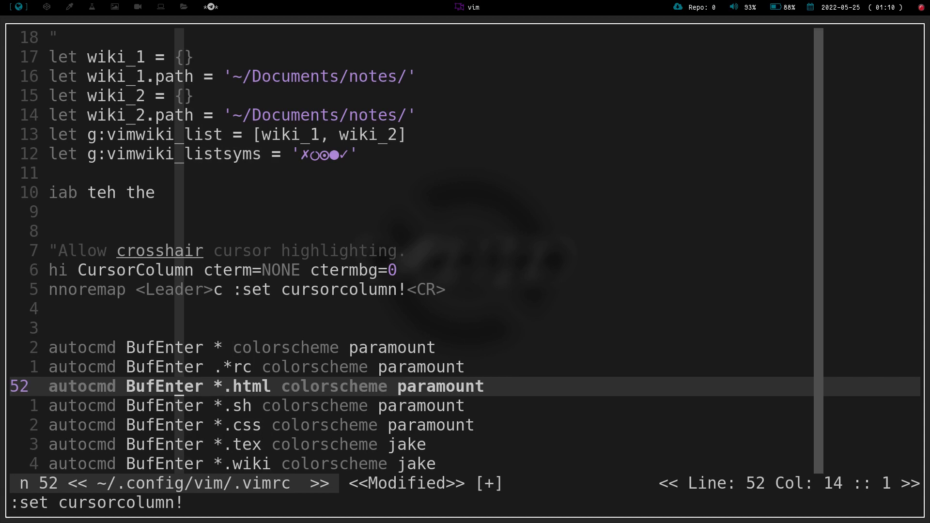
pyautogui.press('k')
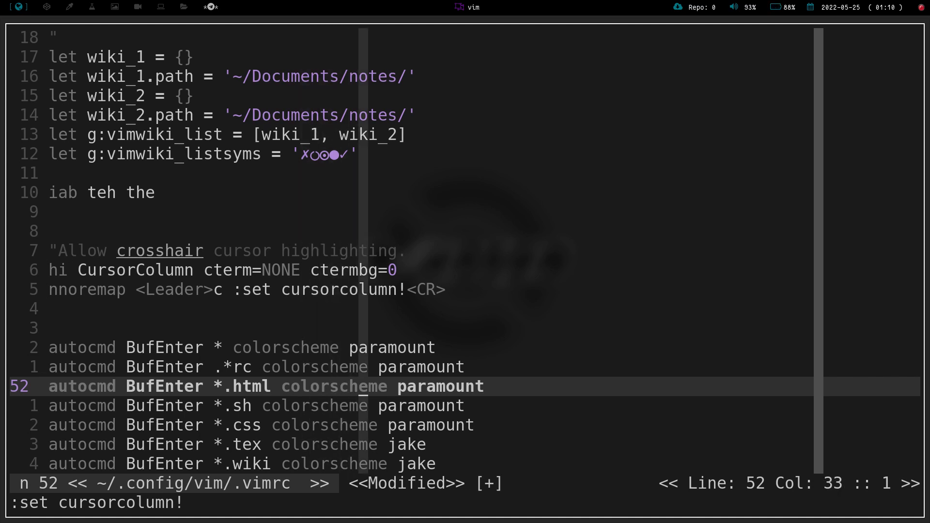
pyautogui.press('k')
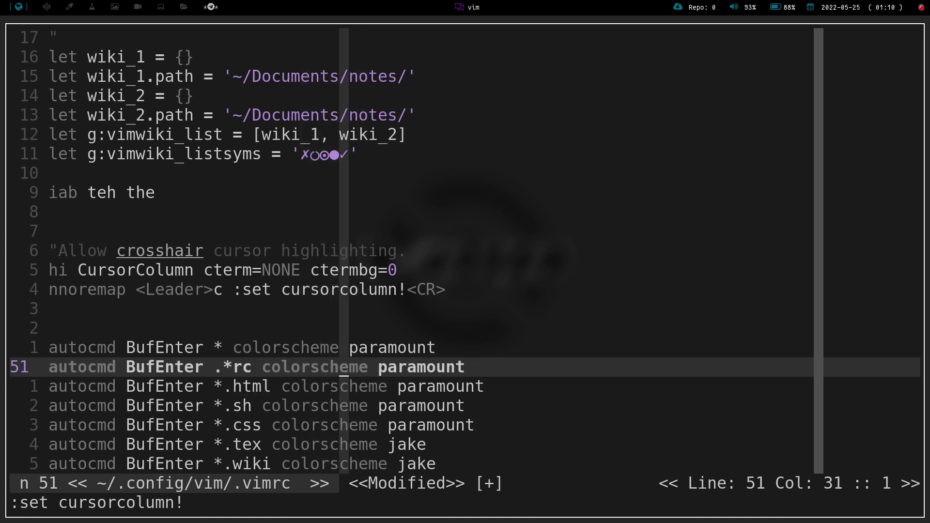
pyautogui.press('k')
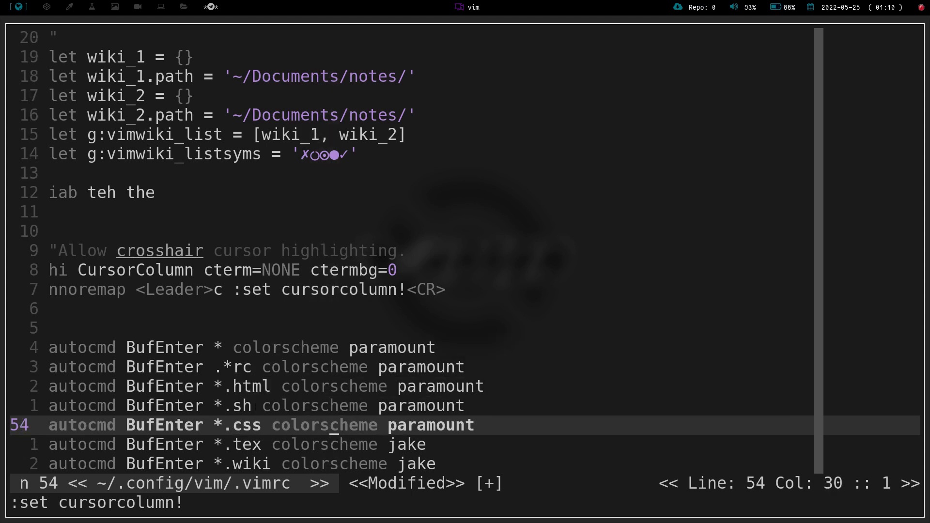
pyautogui.press('k')
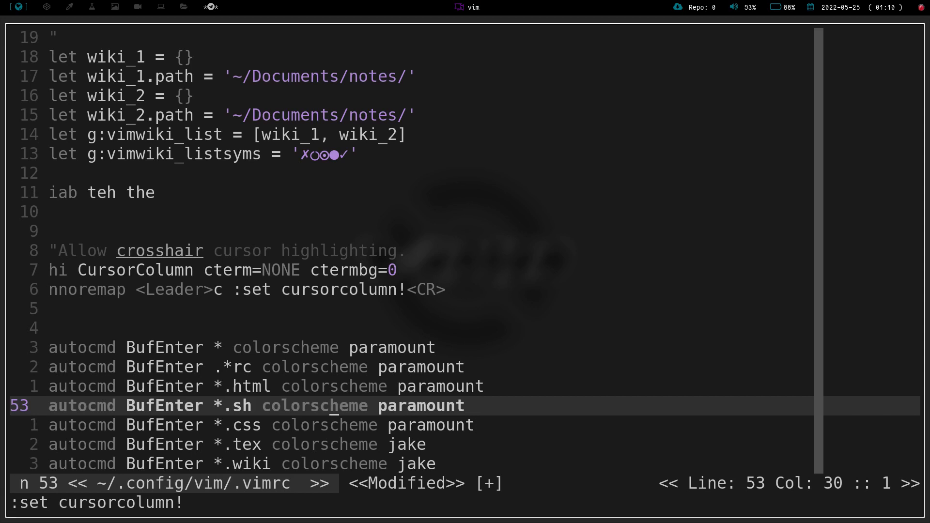
pyautogui.press('k')
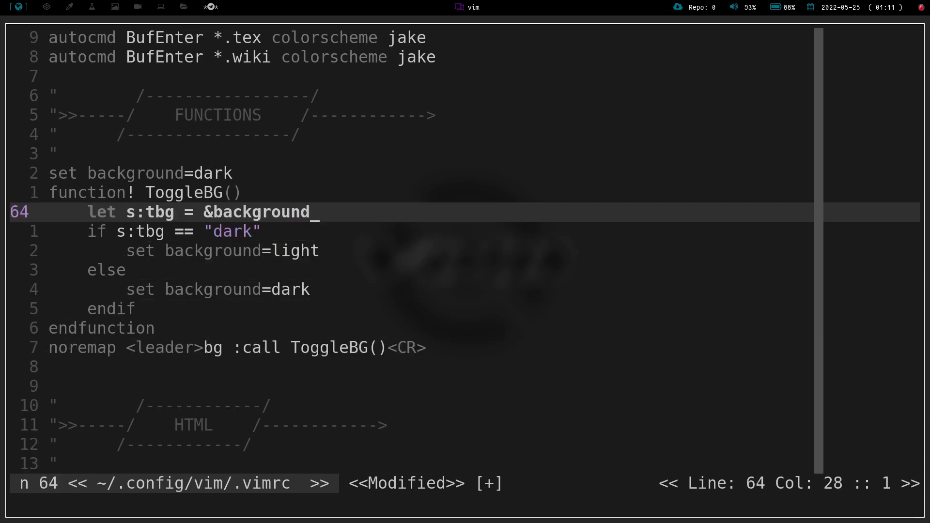
# Walk through the ToggleBG() header, dark-background default and check, ending on the leader bg mapping
pyautogui.press('k')
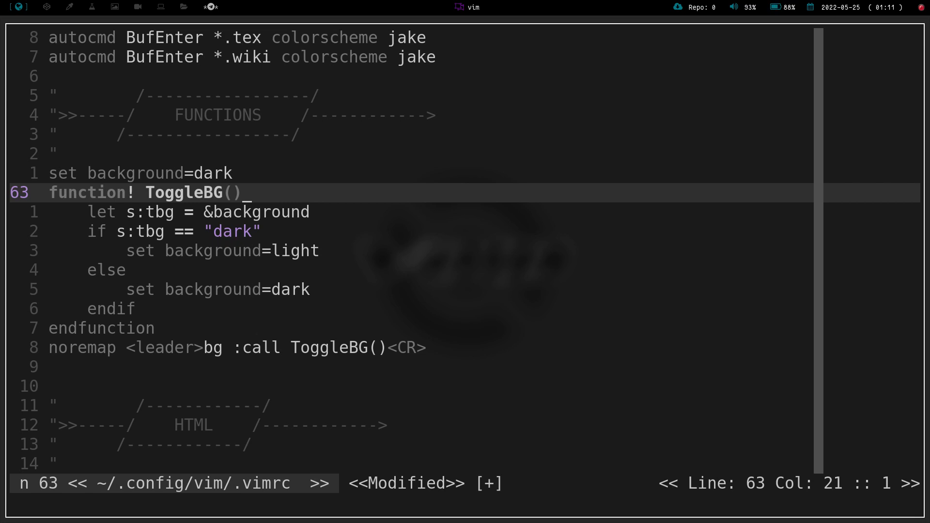
pyautogui.press('k')
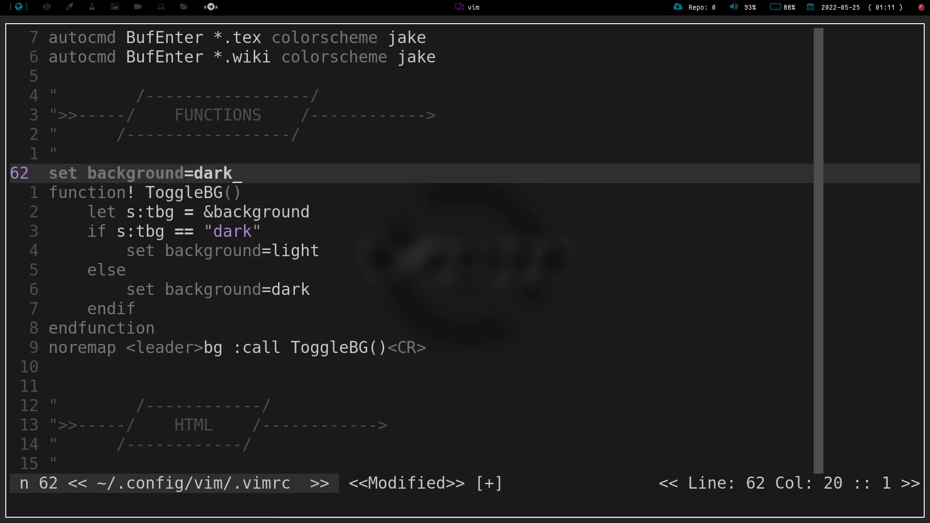
pyautogui.press('j')
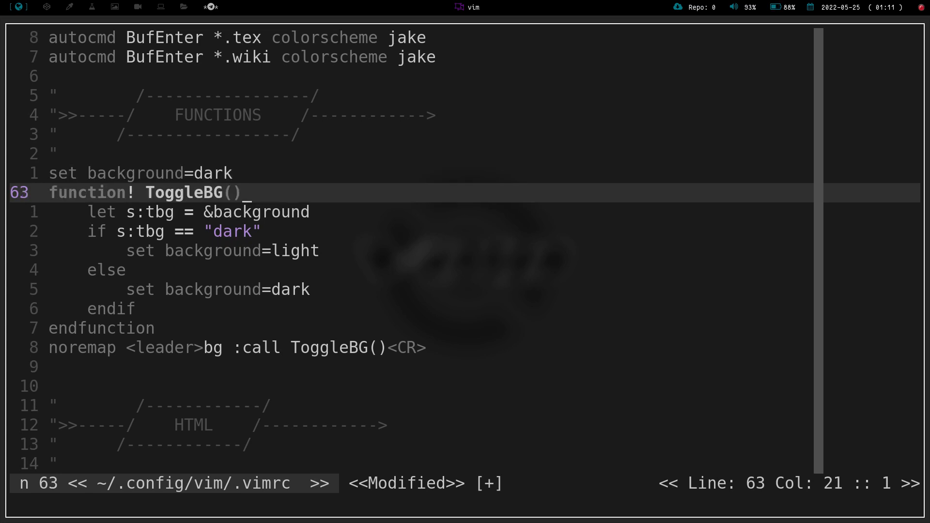
pyautogui.press('j')
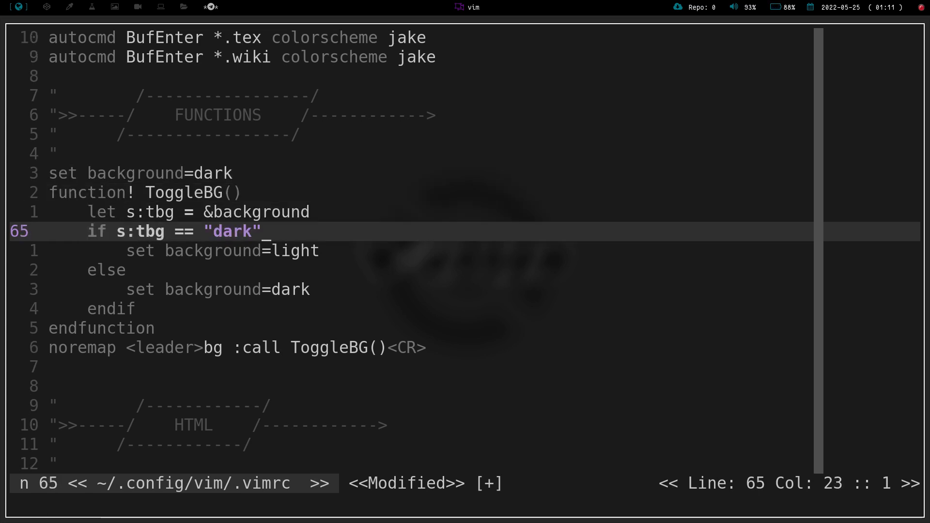
pyautogui.press('j')
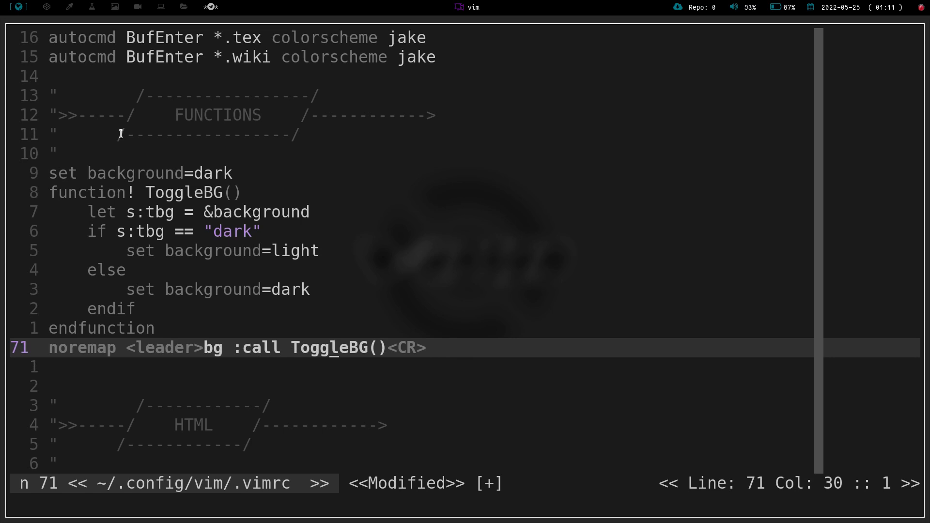
pyautogui.moveTo(148, 184)
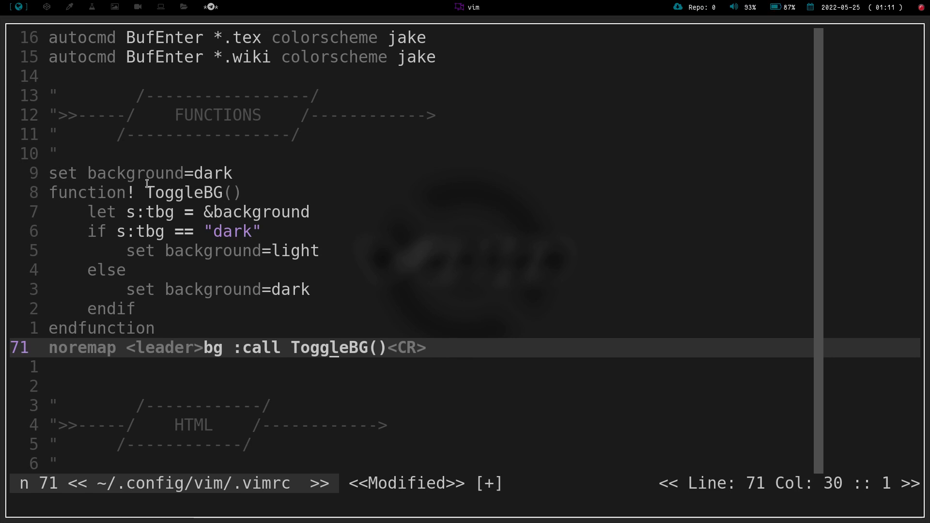